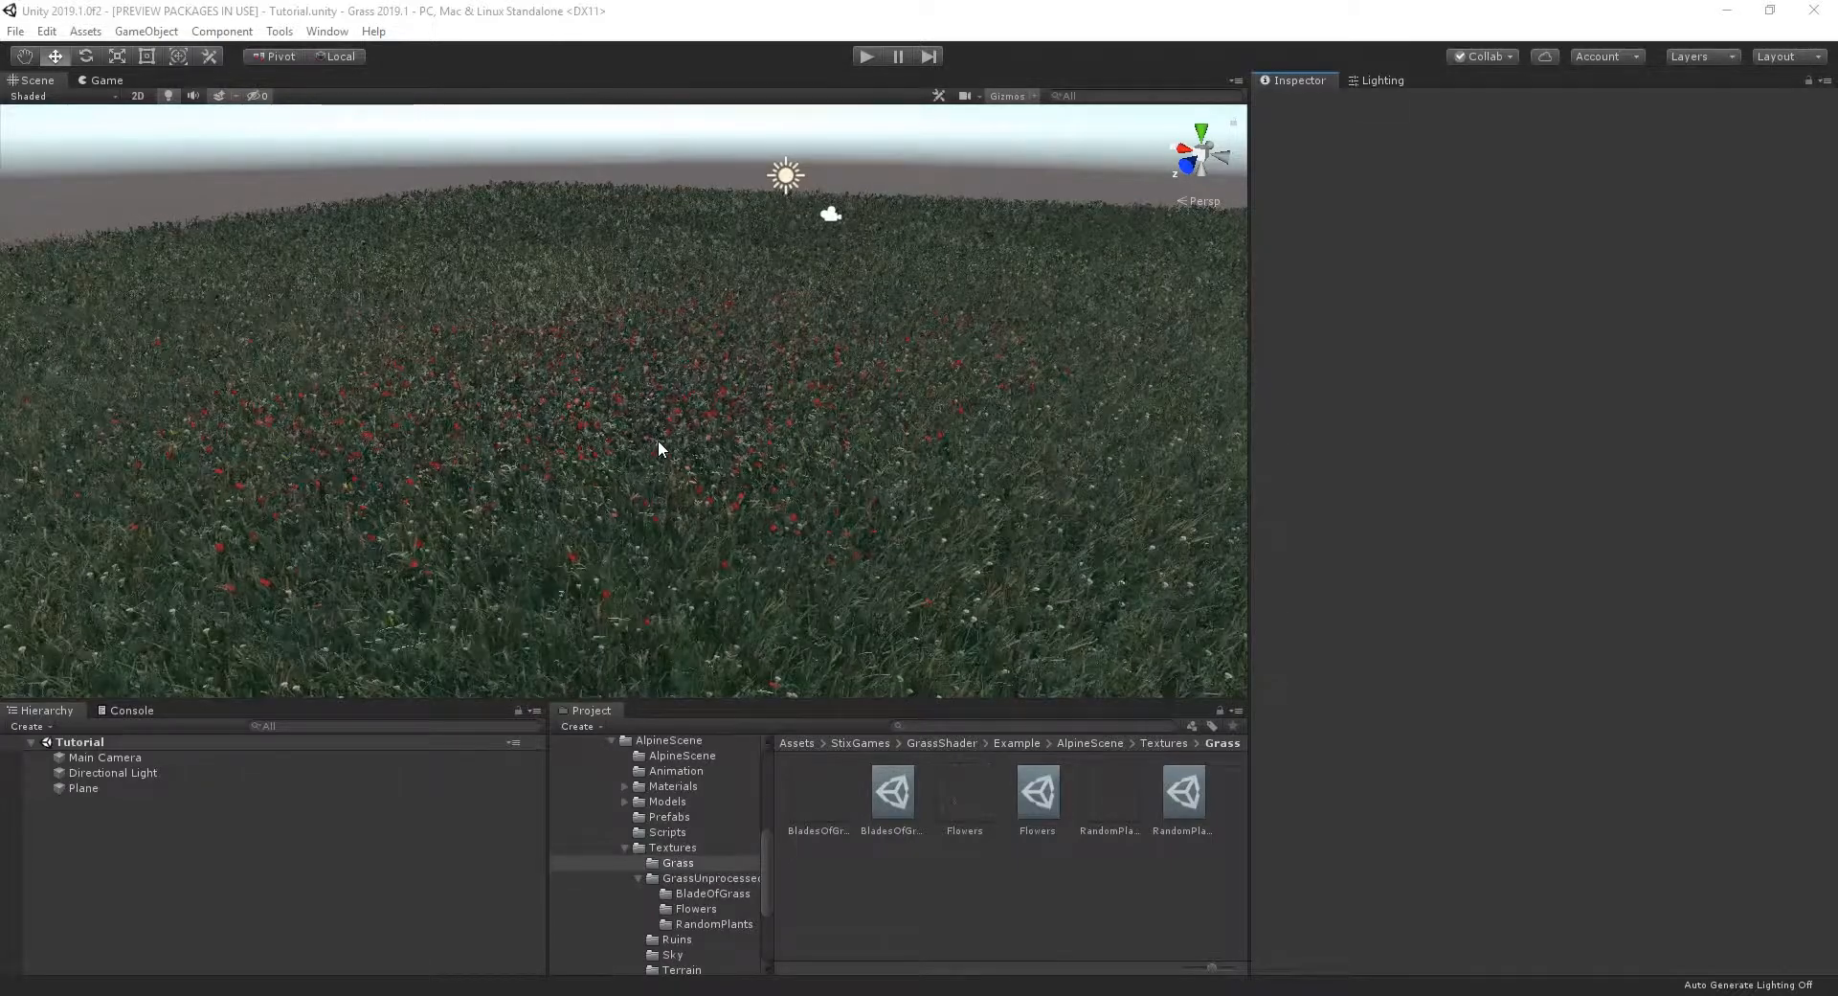
# Step: Select the Plane in the Hierarchy to show its Grass Renderer in the Inspector
pyautogui.click(83, 788)
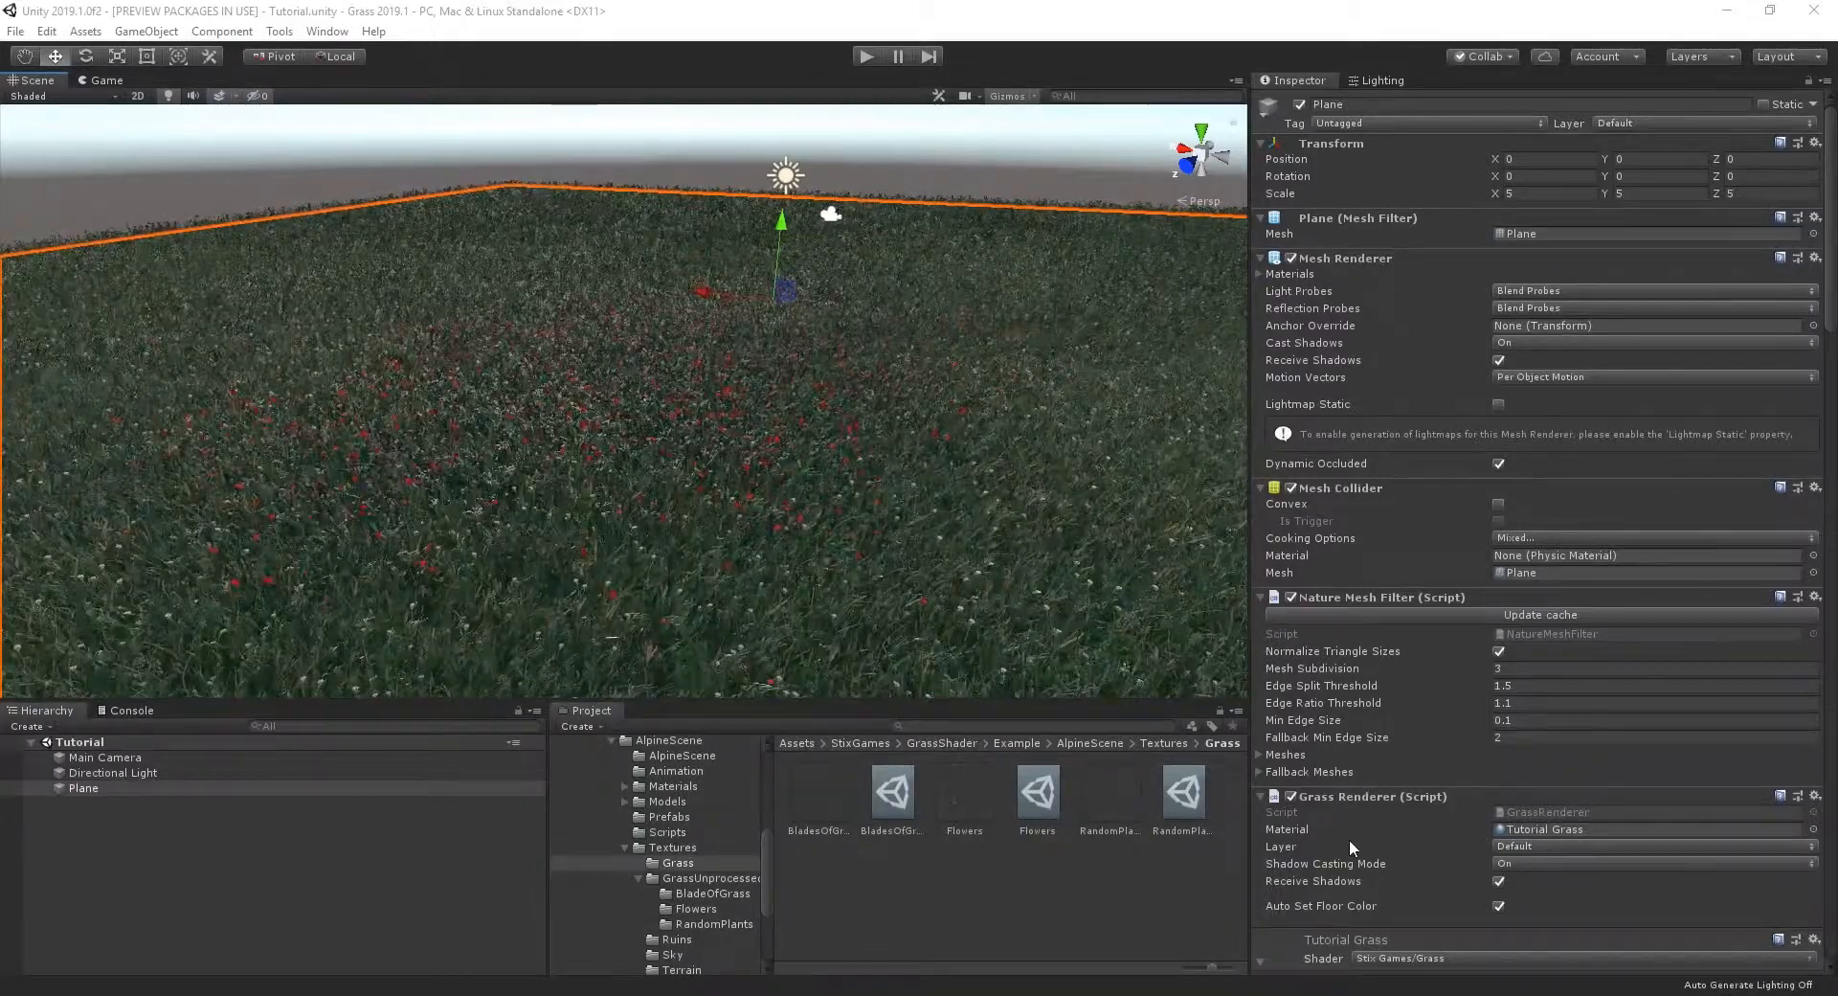
# Step: Scroll the Inspector down to reach Add Component for the Grass Fallback script
pyautogui.scroll(-3)
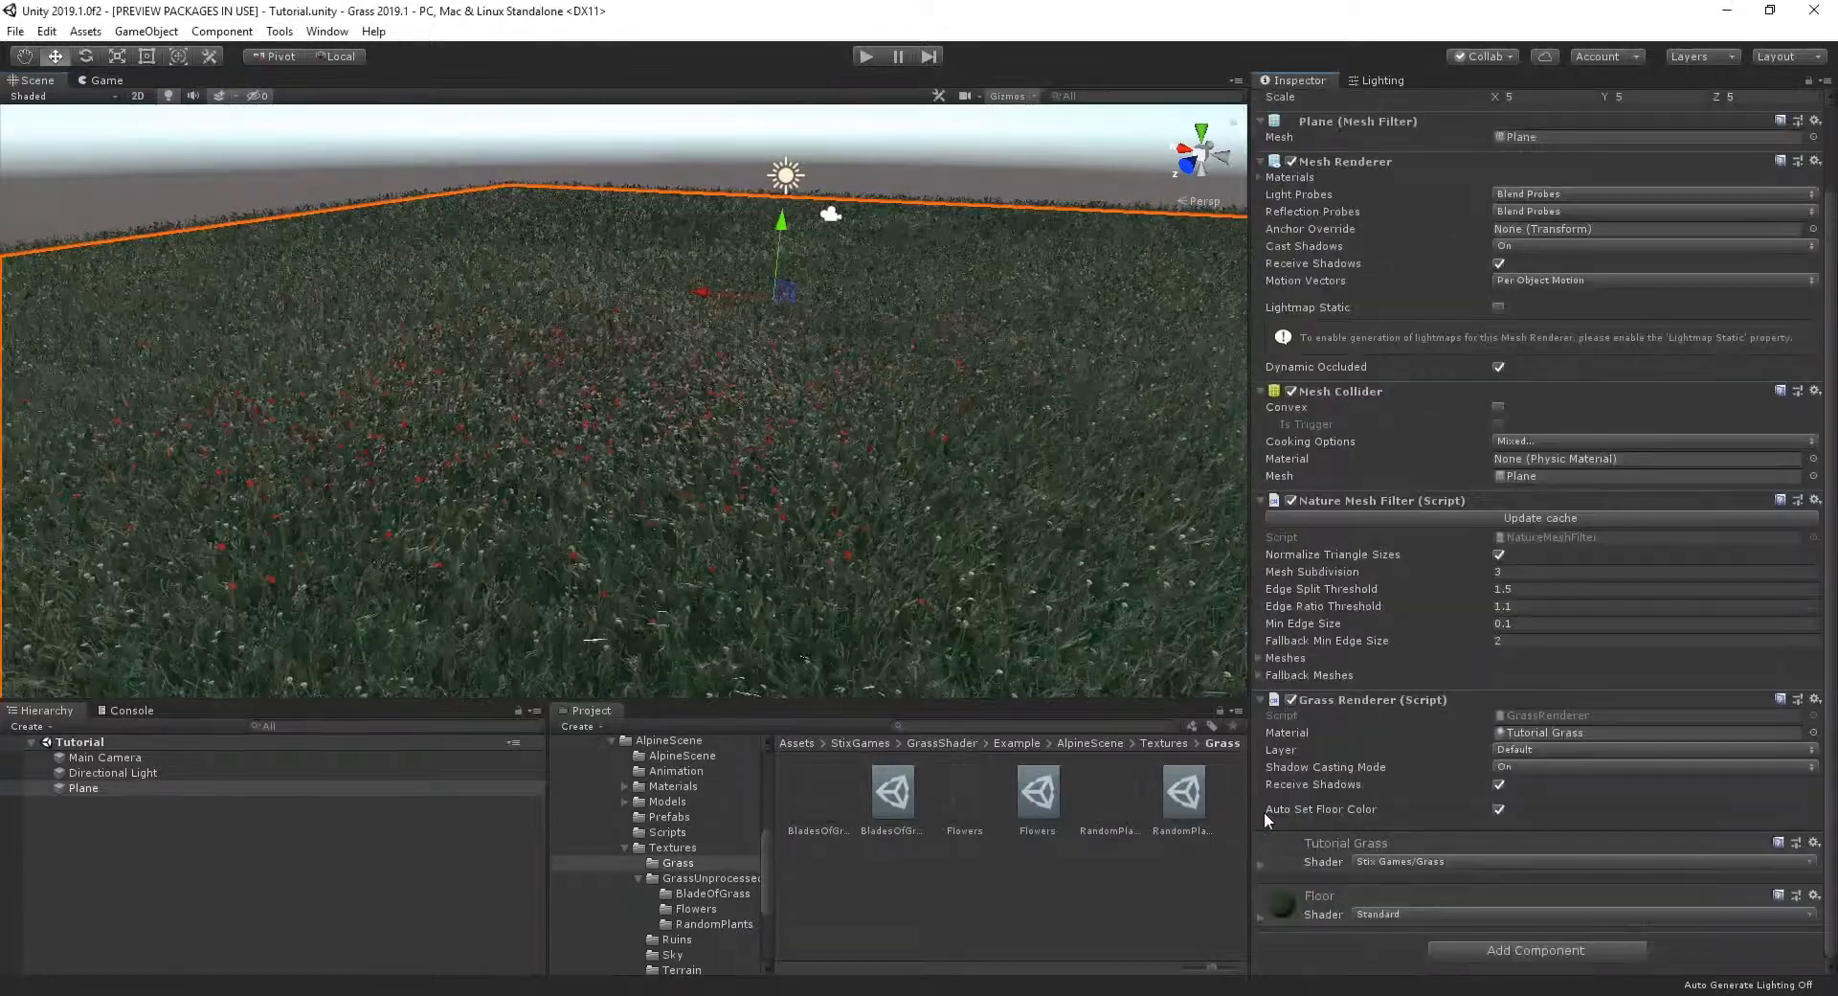
pyautogui.scroll(-3)
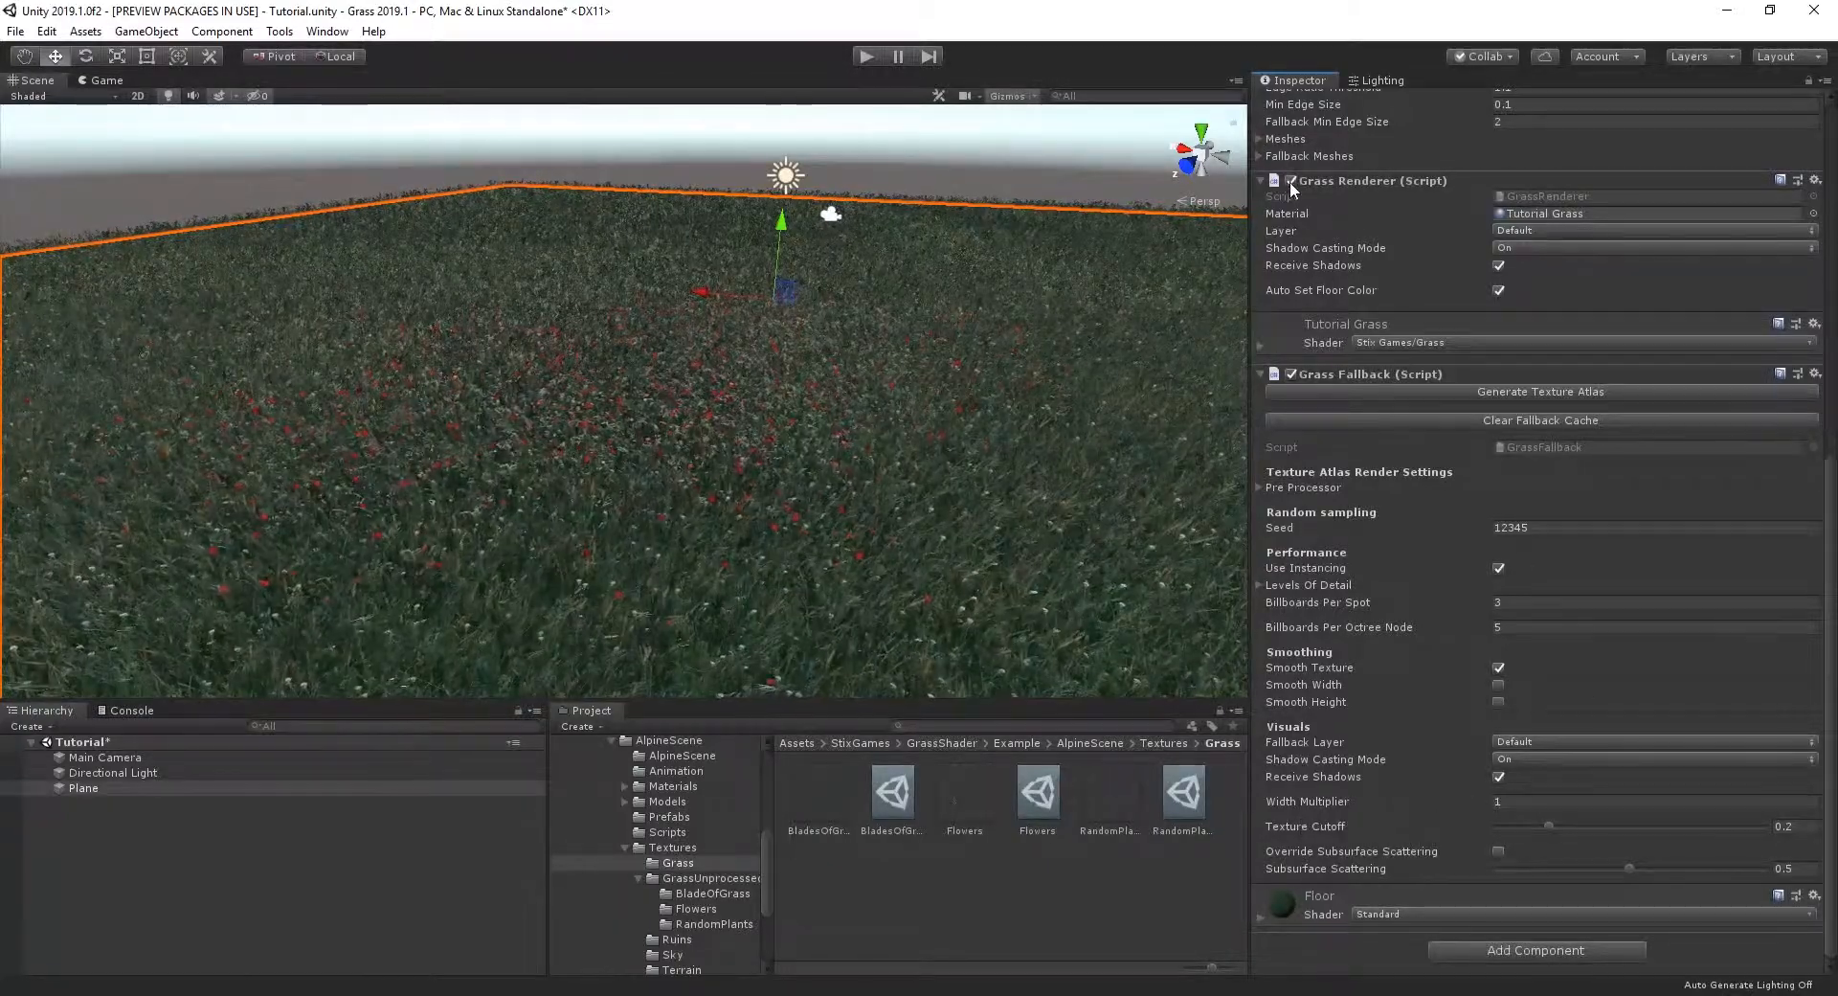
# Step: Disable the Grass Renderer component so the Plane shows bare green ground
pyautogui.click(1275, 179)
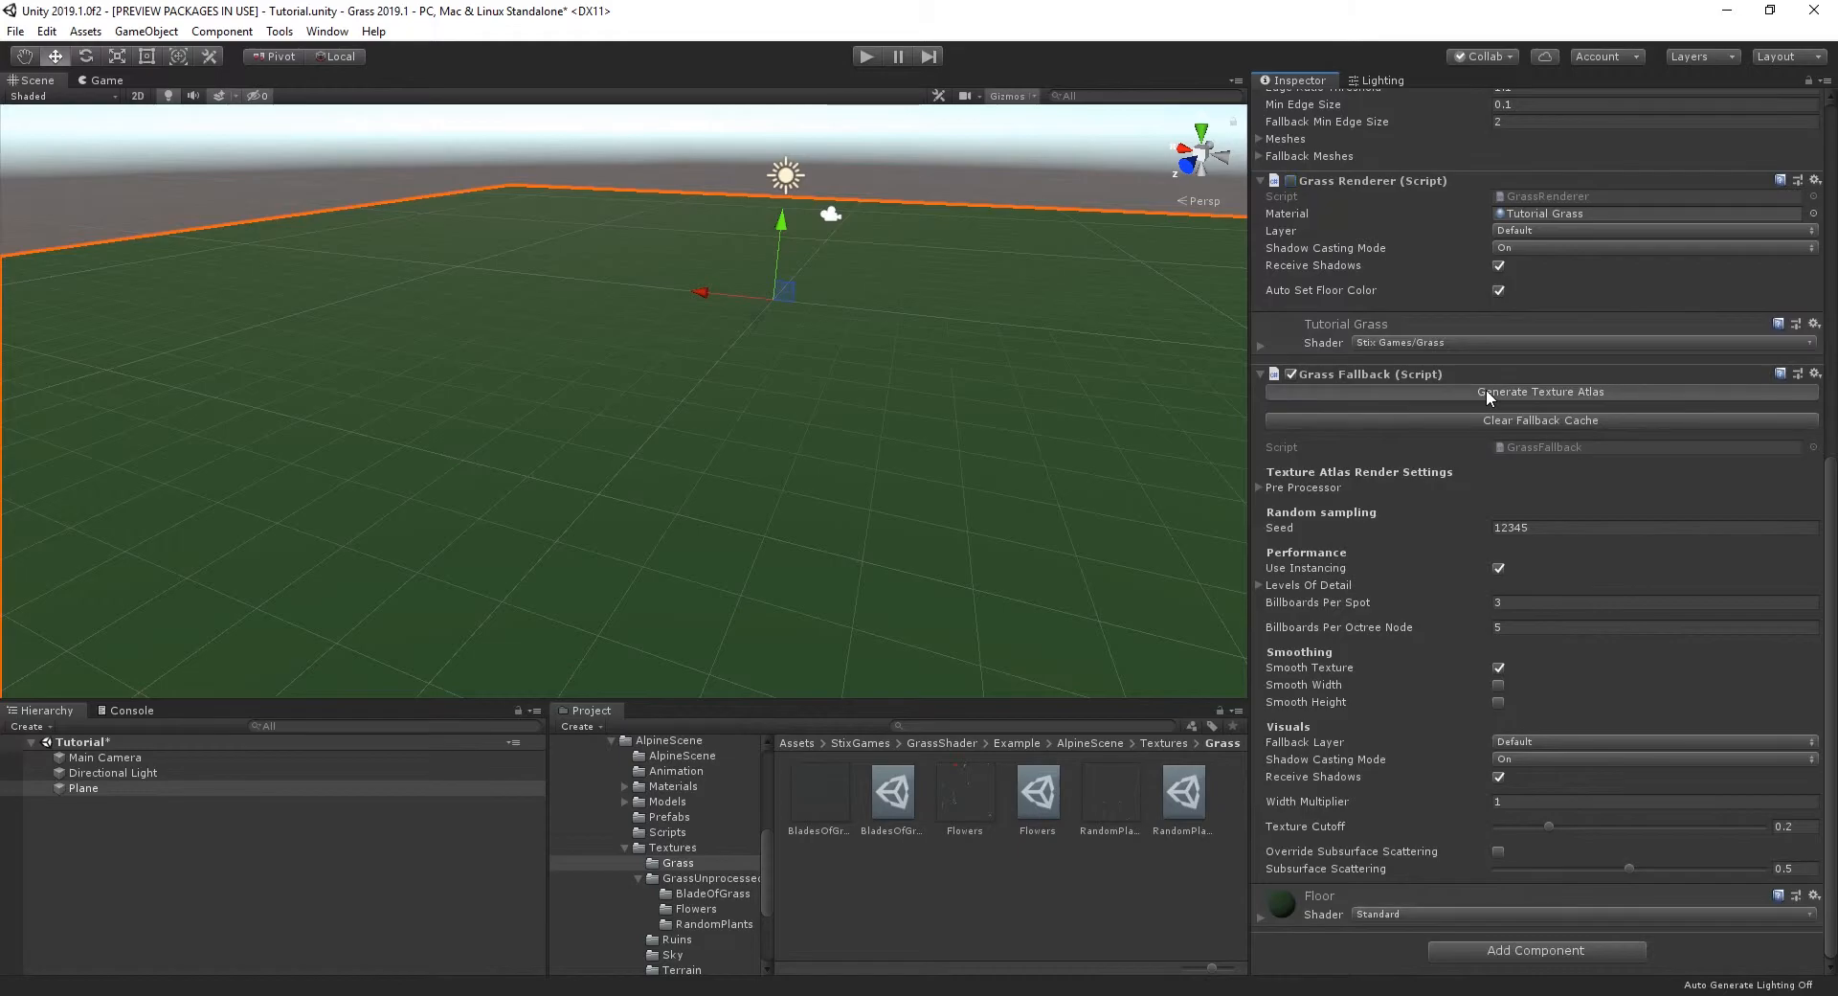
# Step: Generate the Grass Fallback texture atlas, placing billboard grass clumps on the Plane
pyautogui.click(1539, 391)
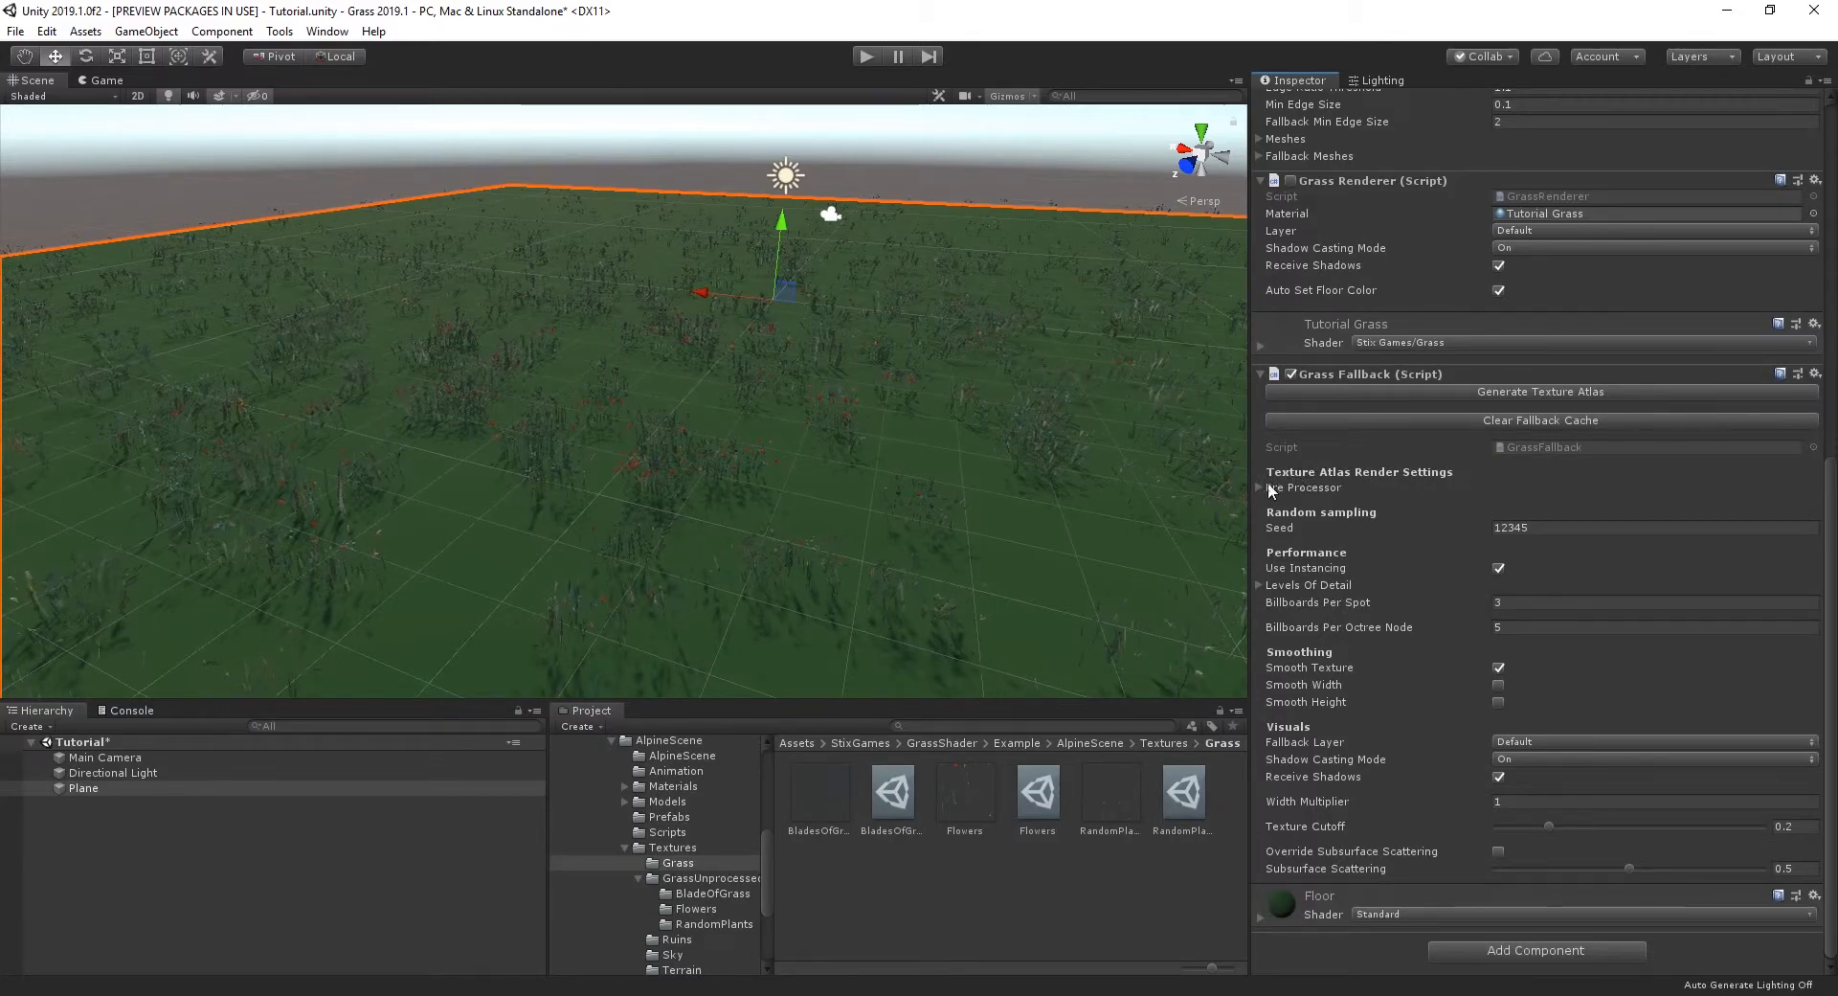
pyautogui.click(1264, 487)
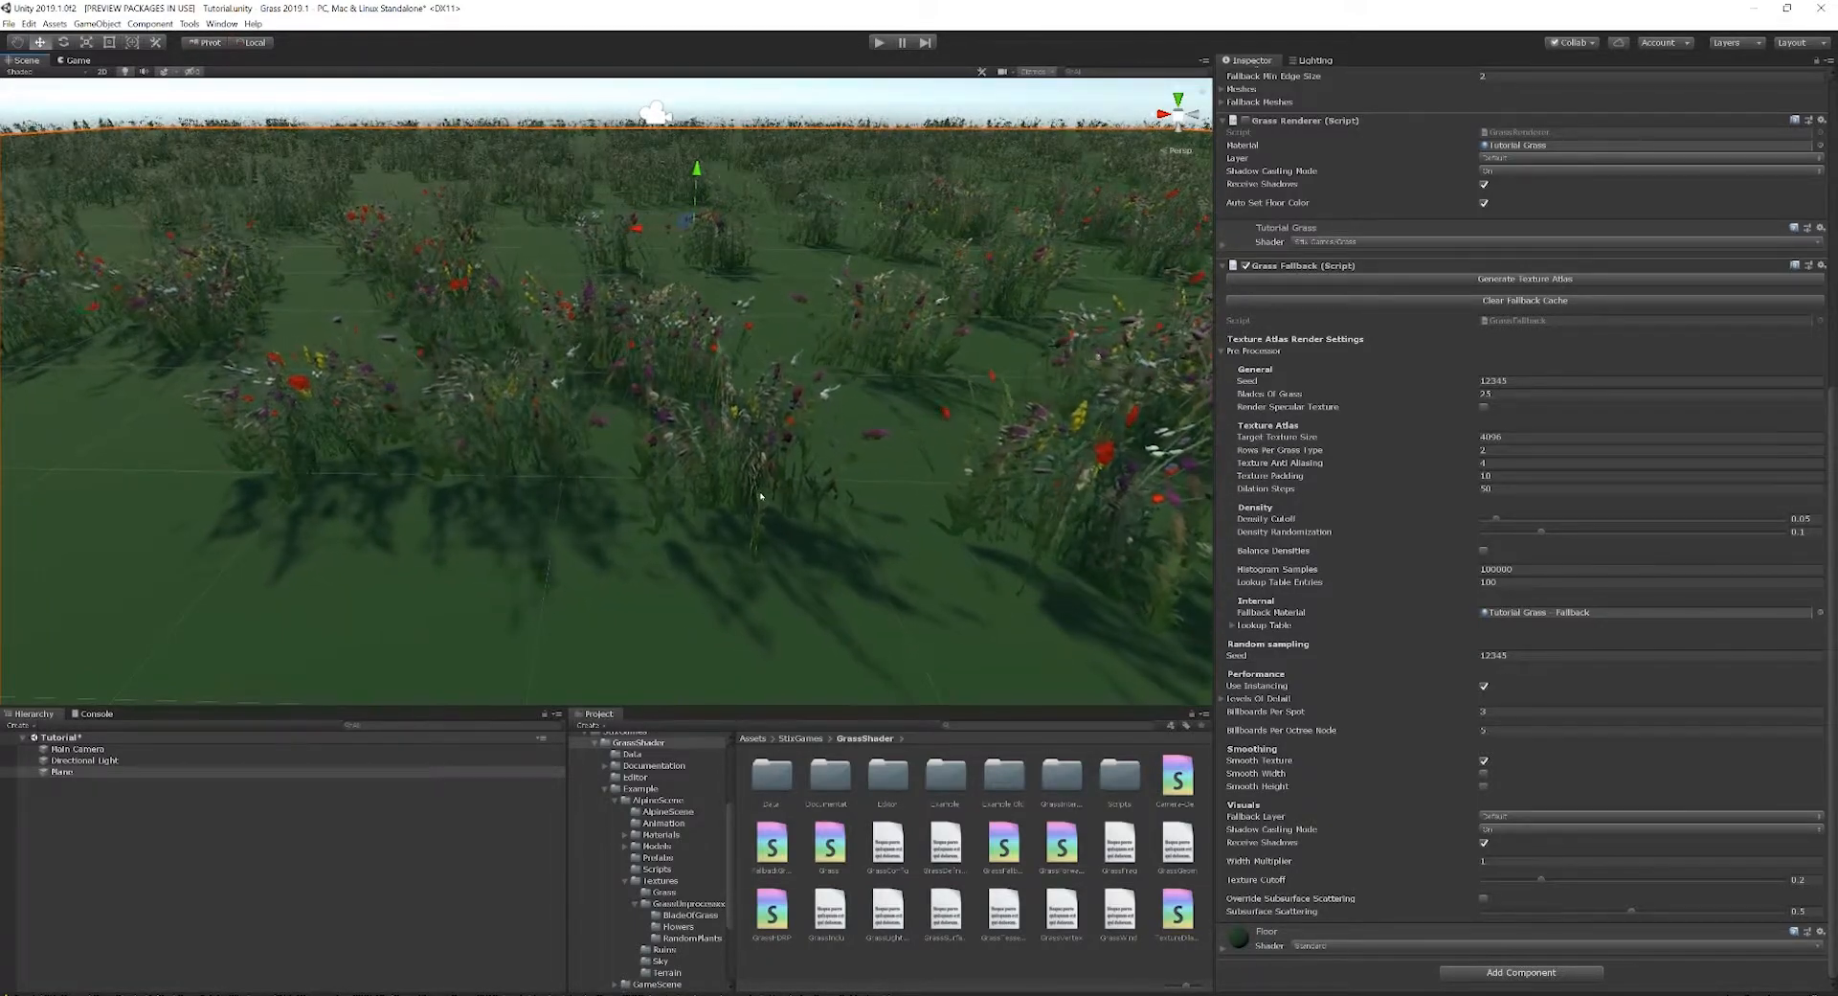
# Step: Open the Tutorials > Fallback folder holding the four generated atlas textures
pyautogui.scroll(-3)
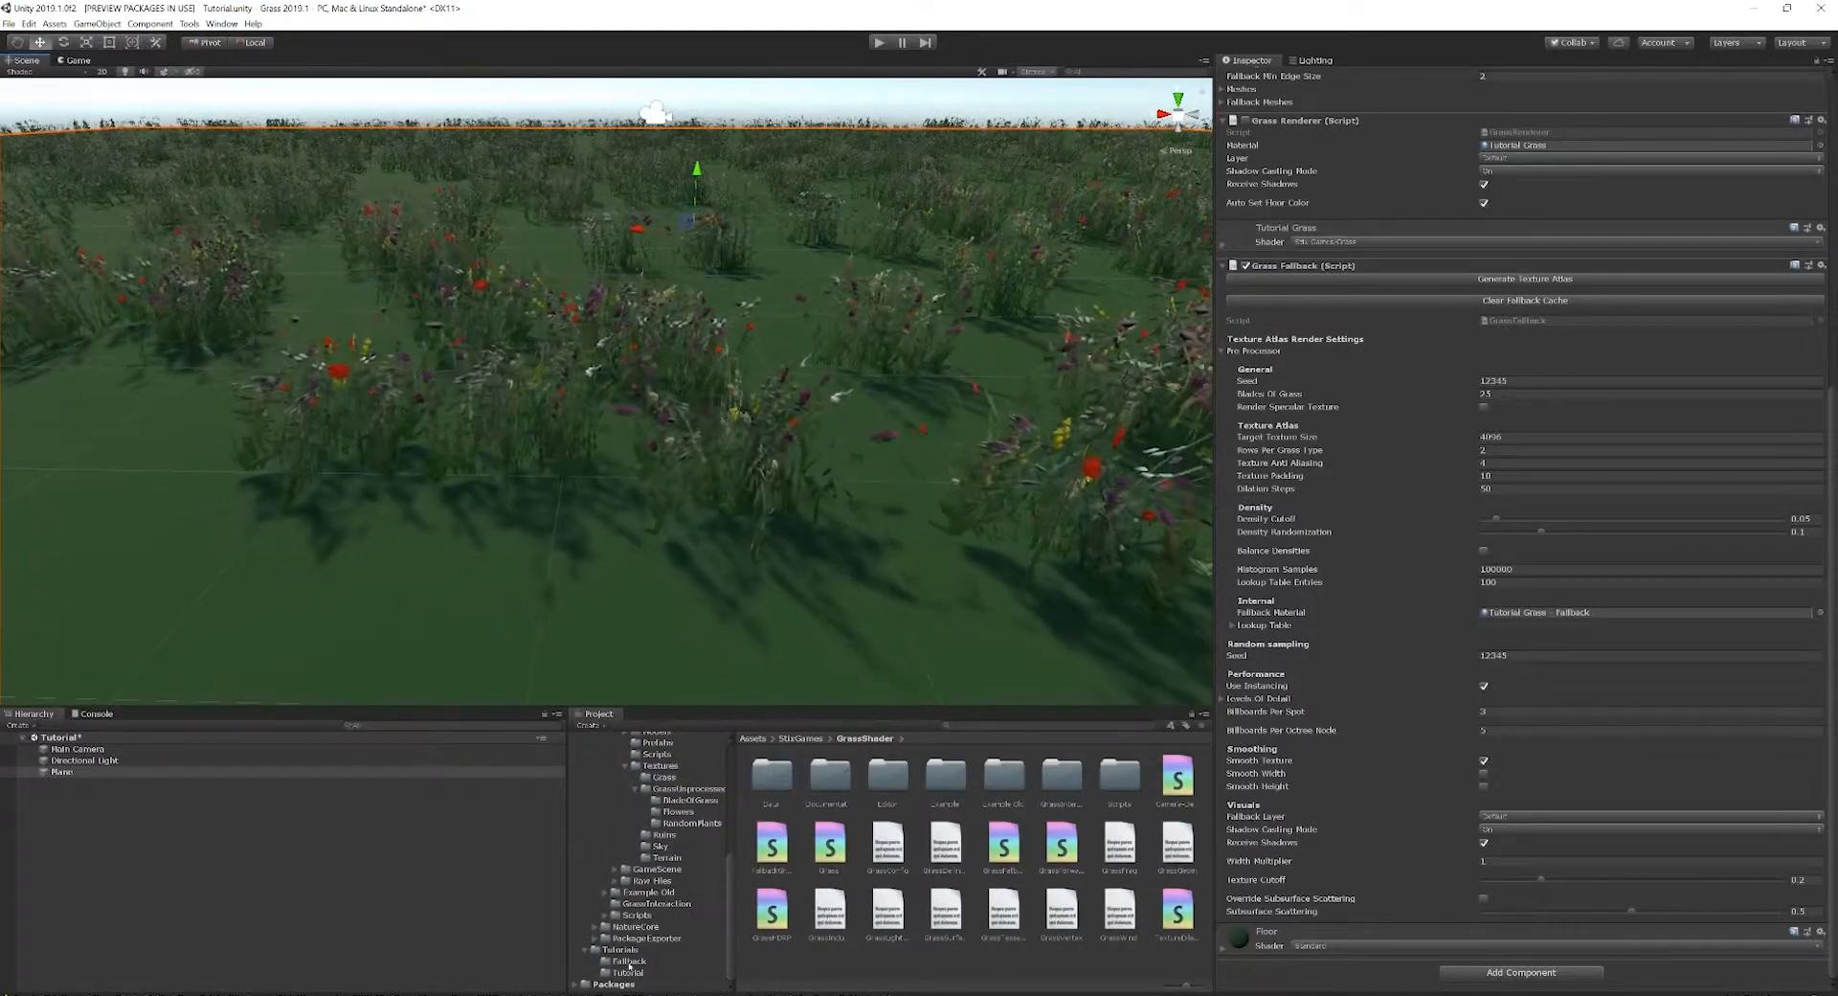
pyautogui.click(768, 777)
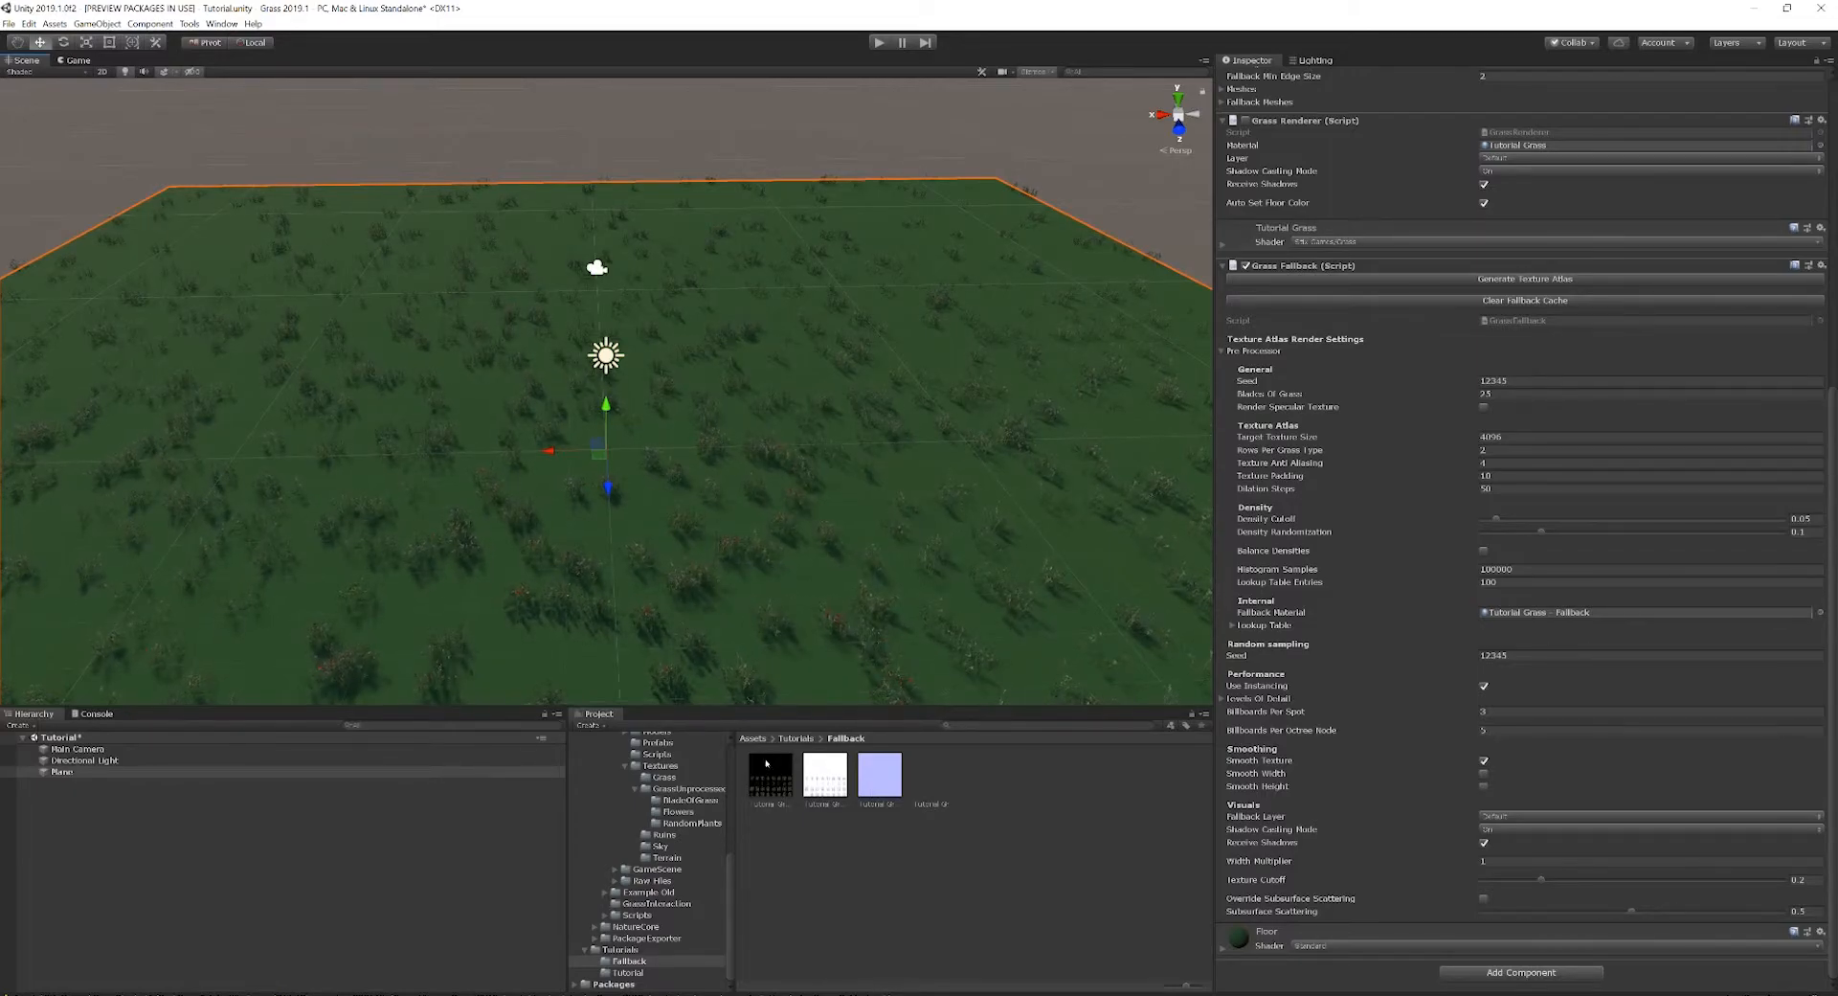
# Step: Raise the Grass Fallback atlas density cutoff from 0.05 to 0.14
pyautogui.click(769, 774)
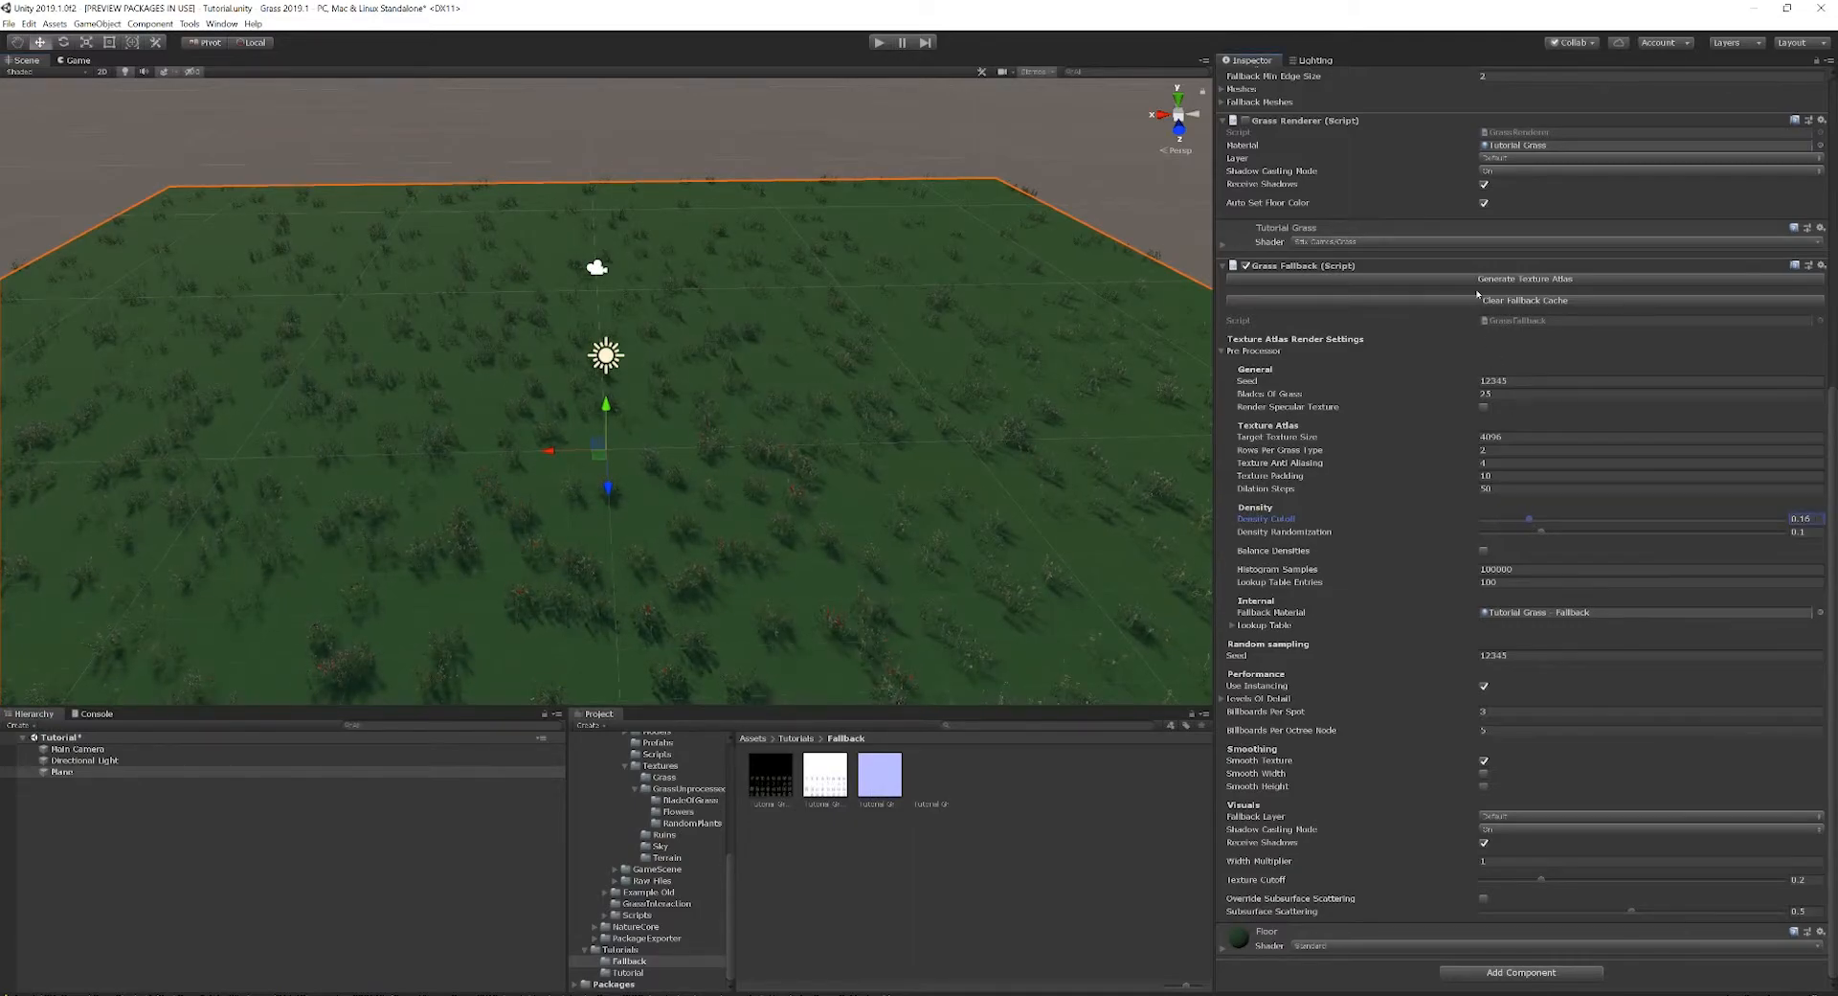
# Step: Regenerate the texture atlas with the 0.14 cutoff and view the Tutorial Grass albedo atlas
pyautogui.click(768, 774)
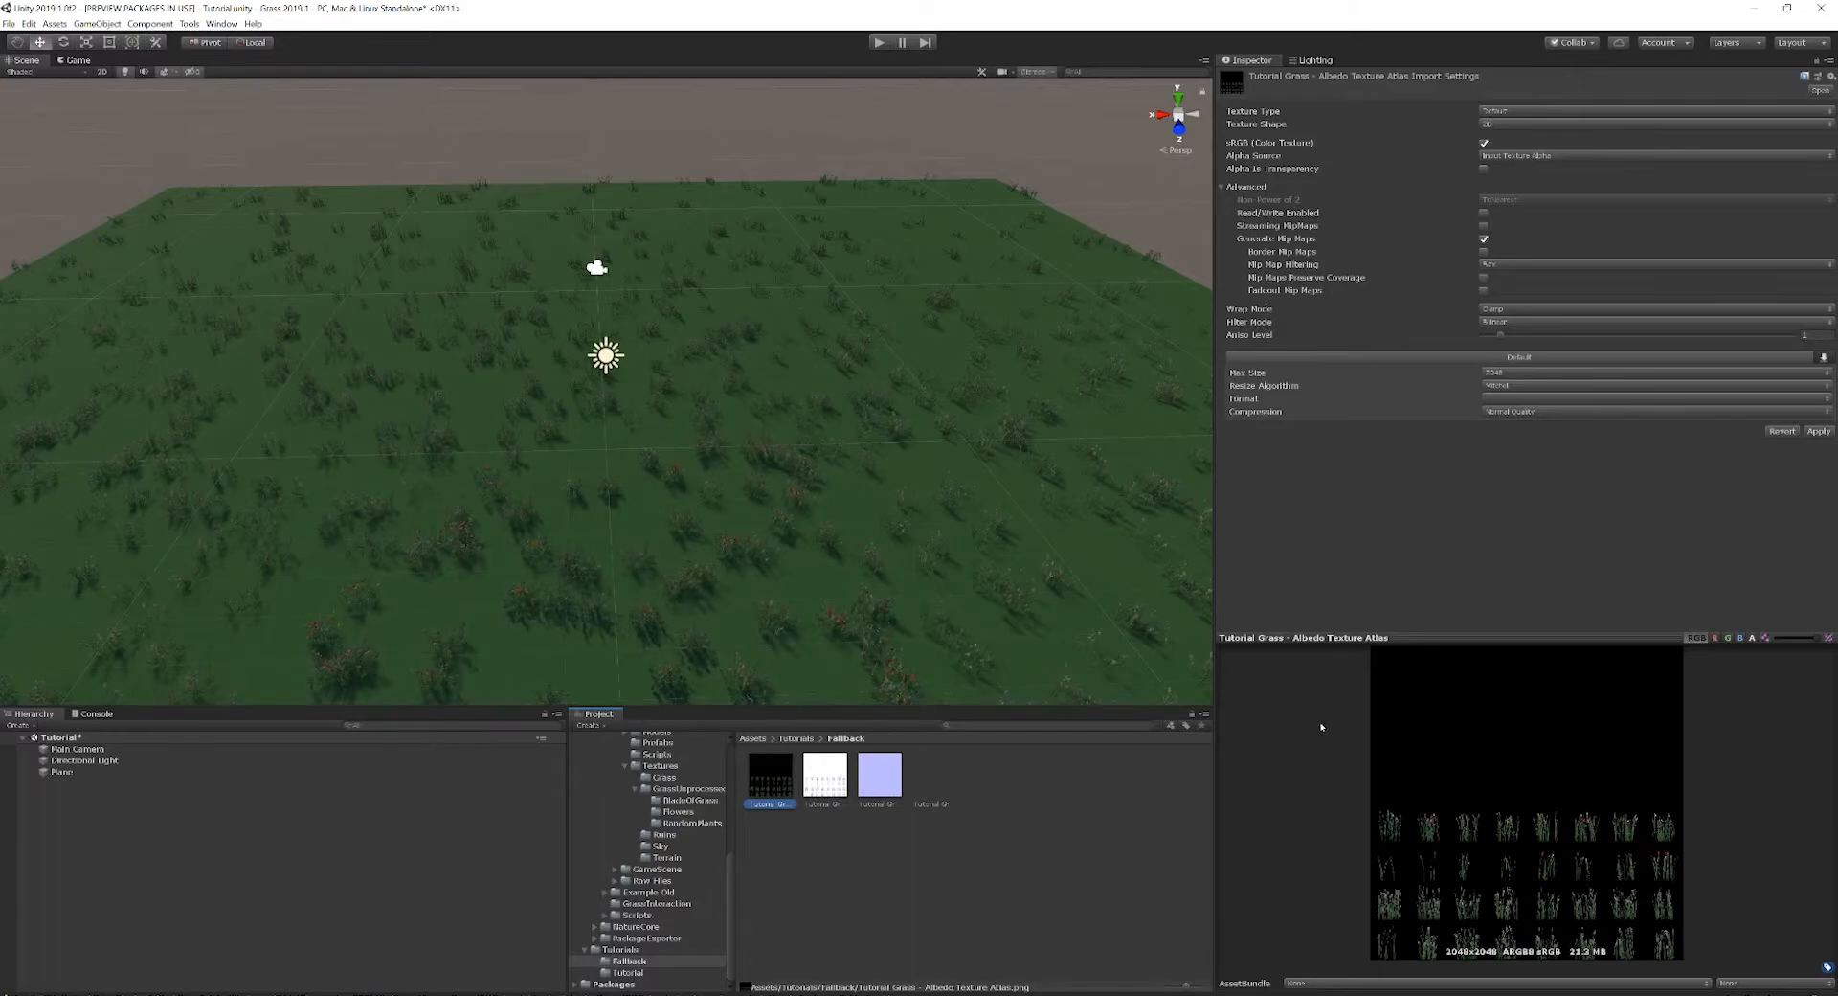
pyautogui.moveTo(1577, 661)
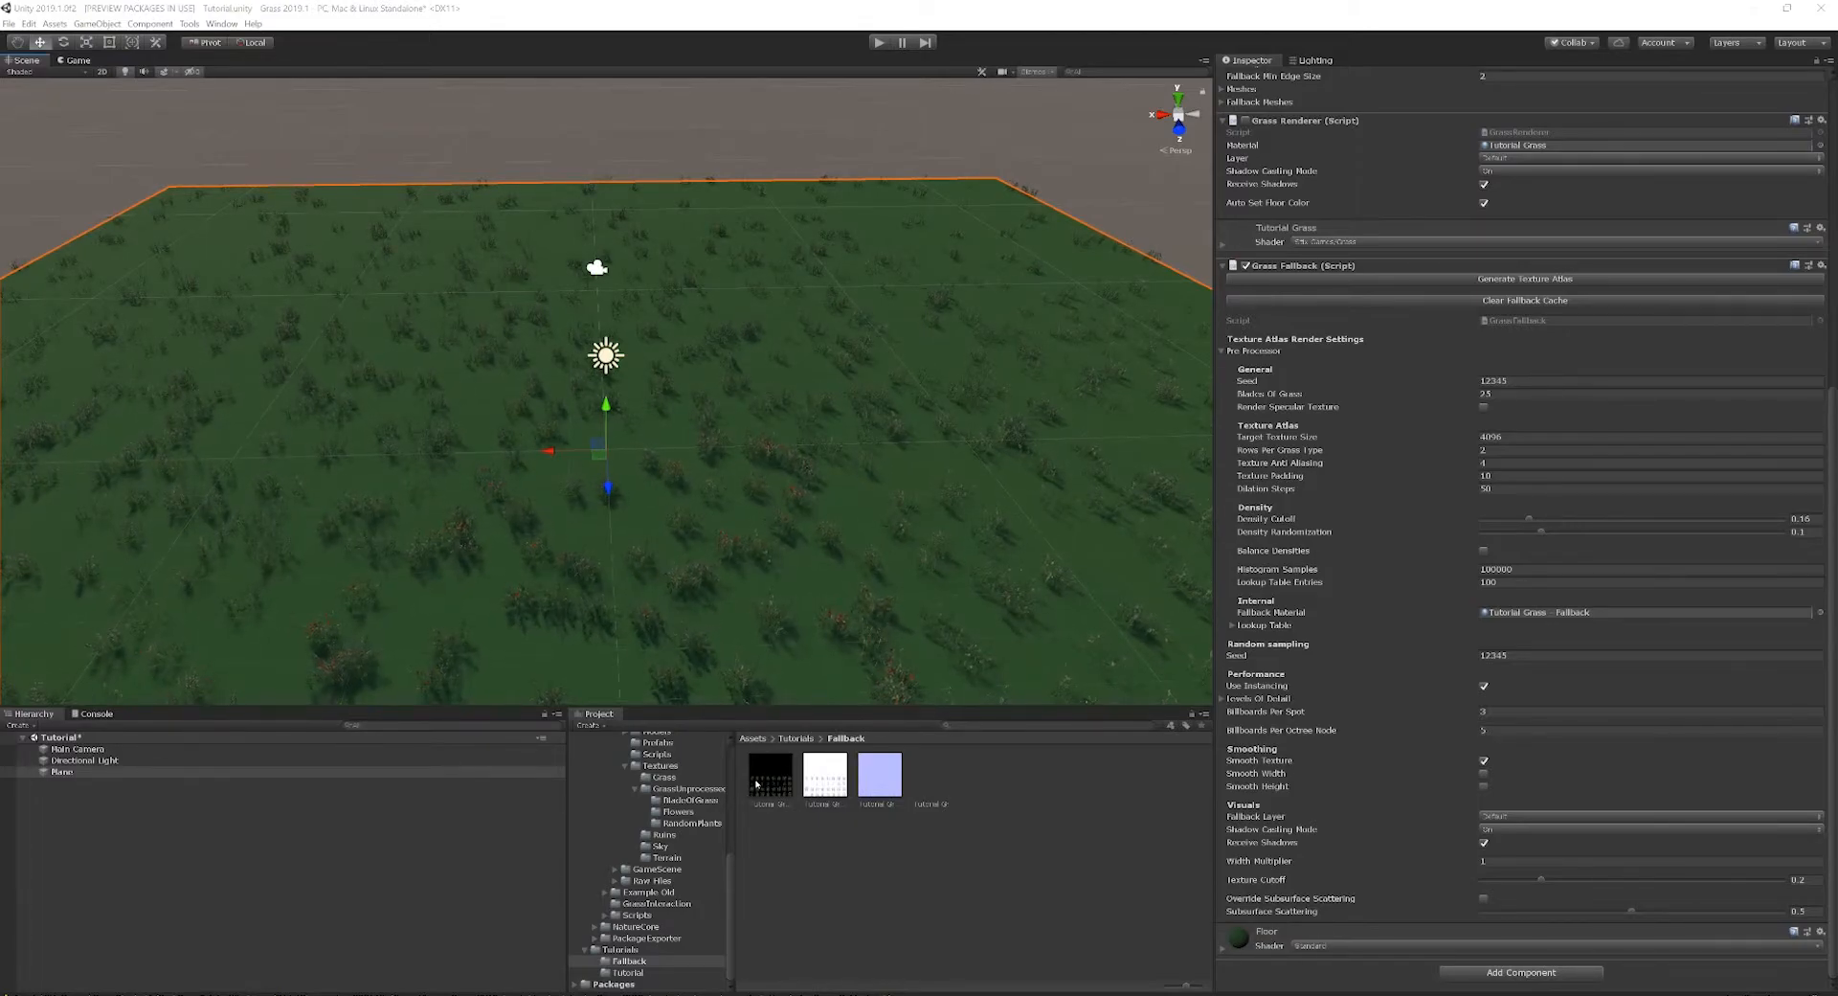
# Step: Regenerate the texture atlas again with the further raised density cutoff
pyautogui.click(768, 773)
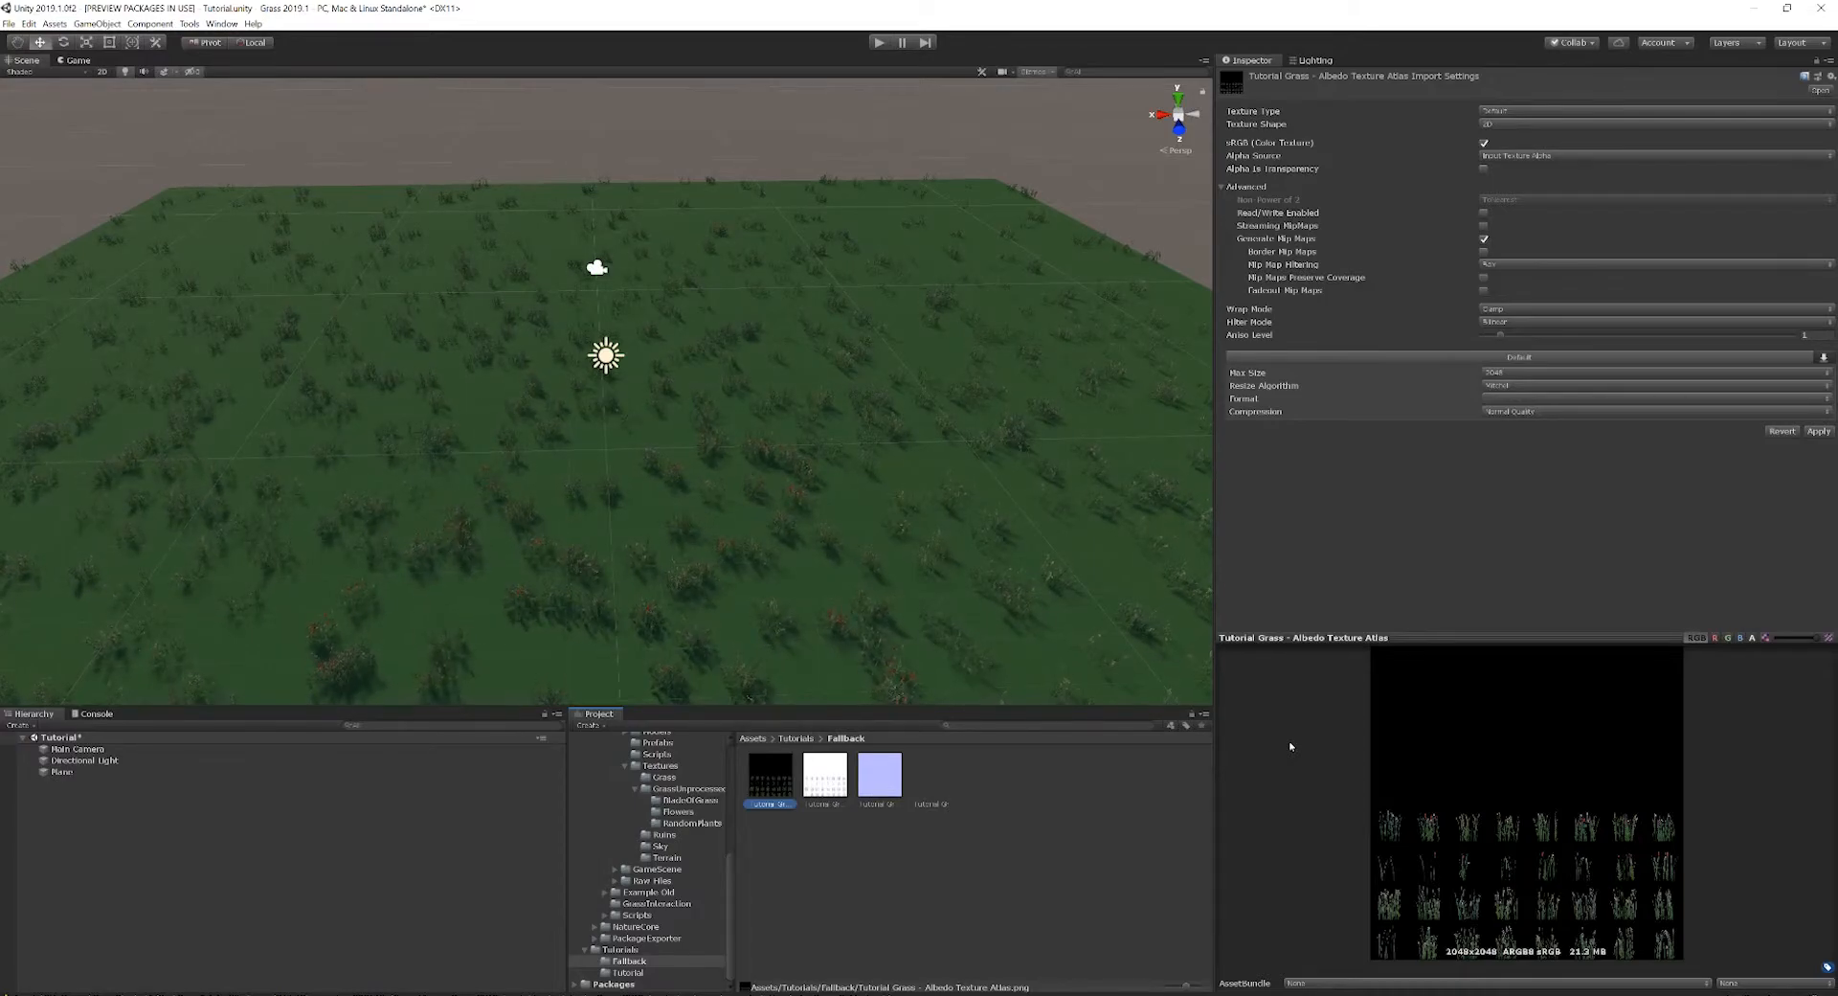
pyautogui.moveTo(1693, 792)
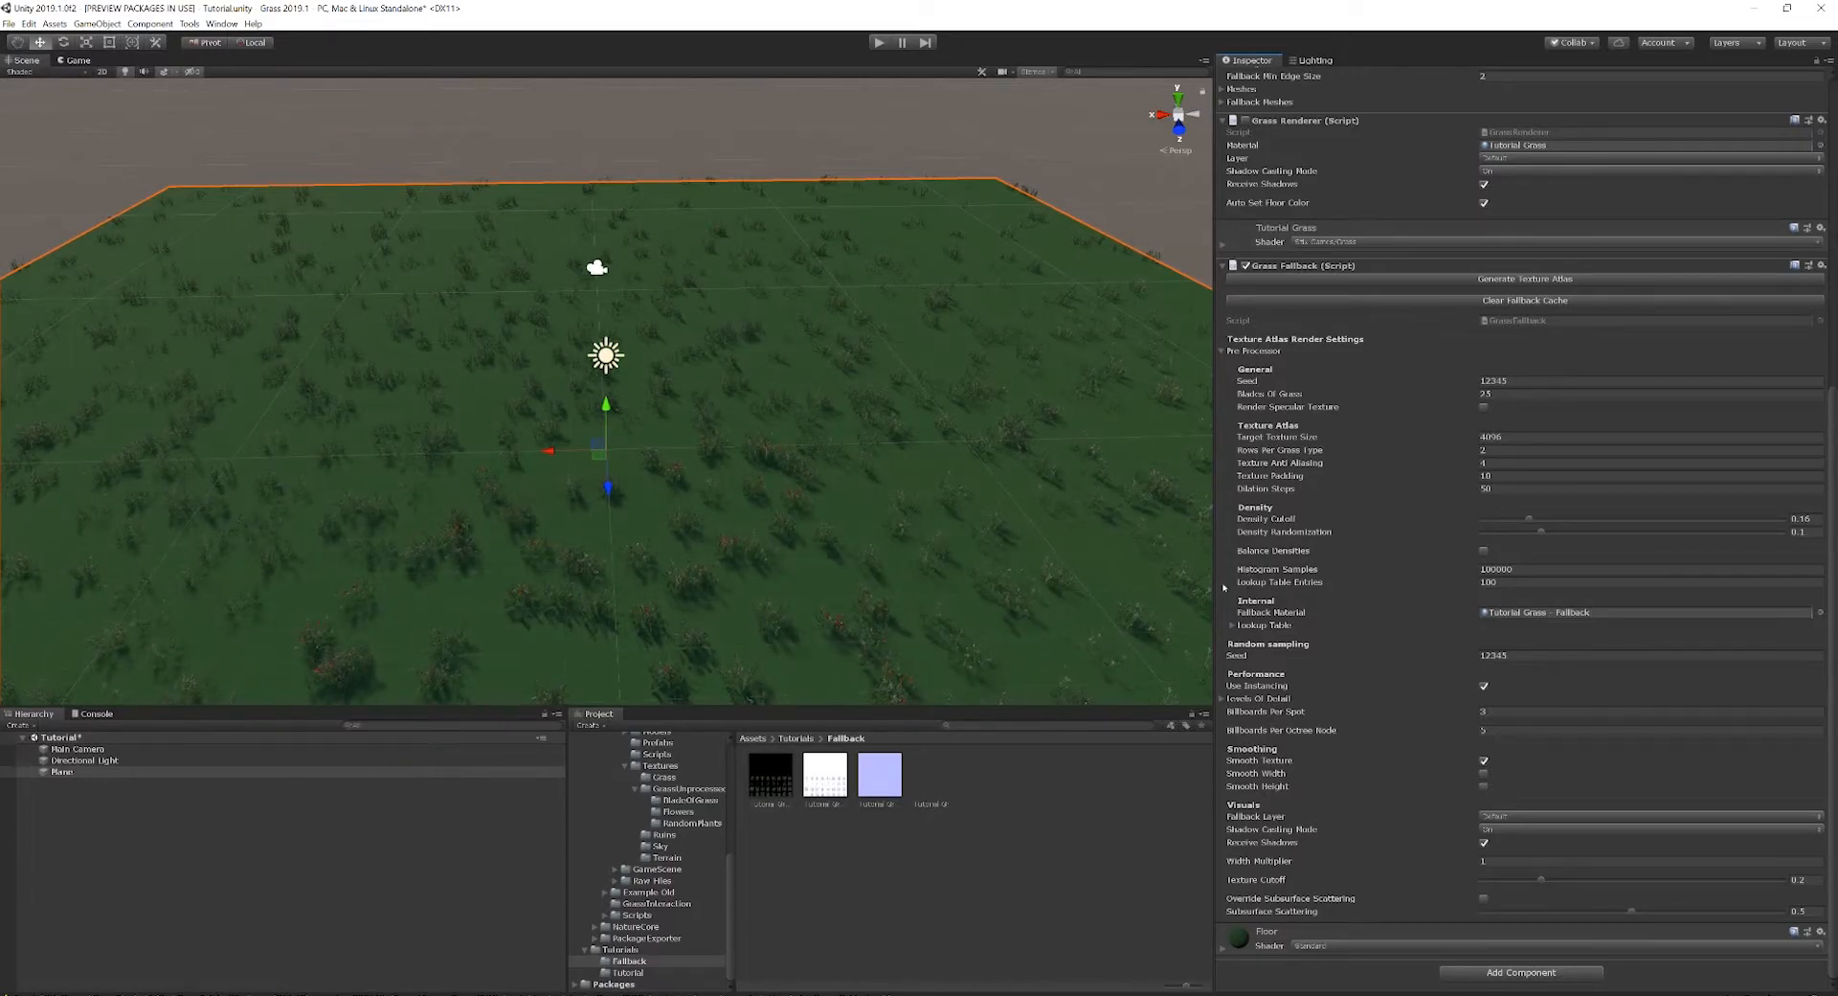
pyautogui.moveTo(1279, 582)
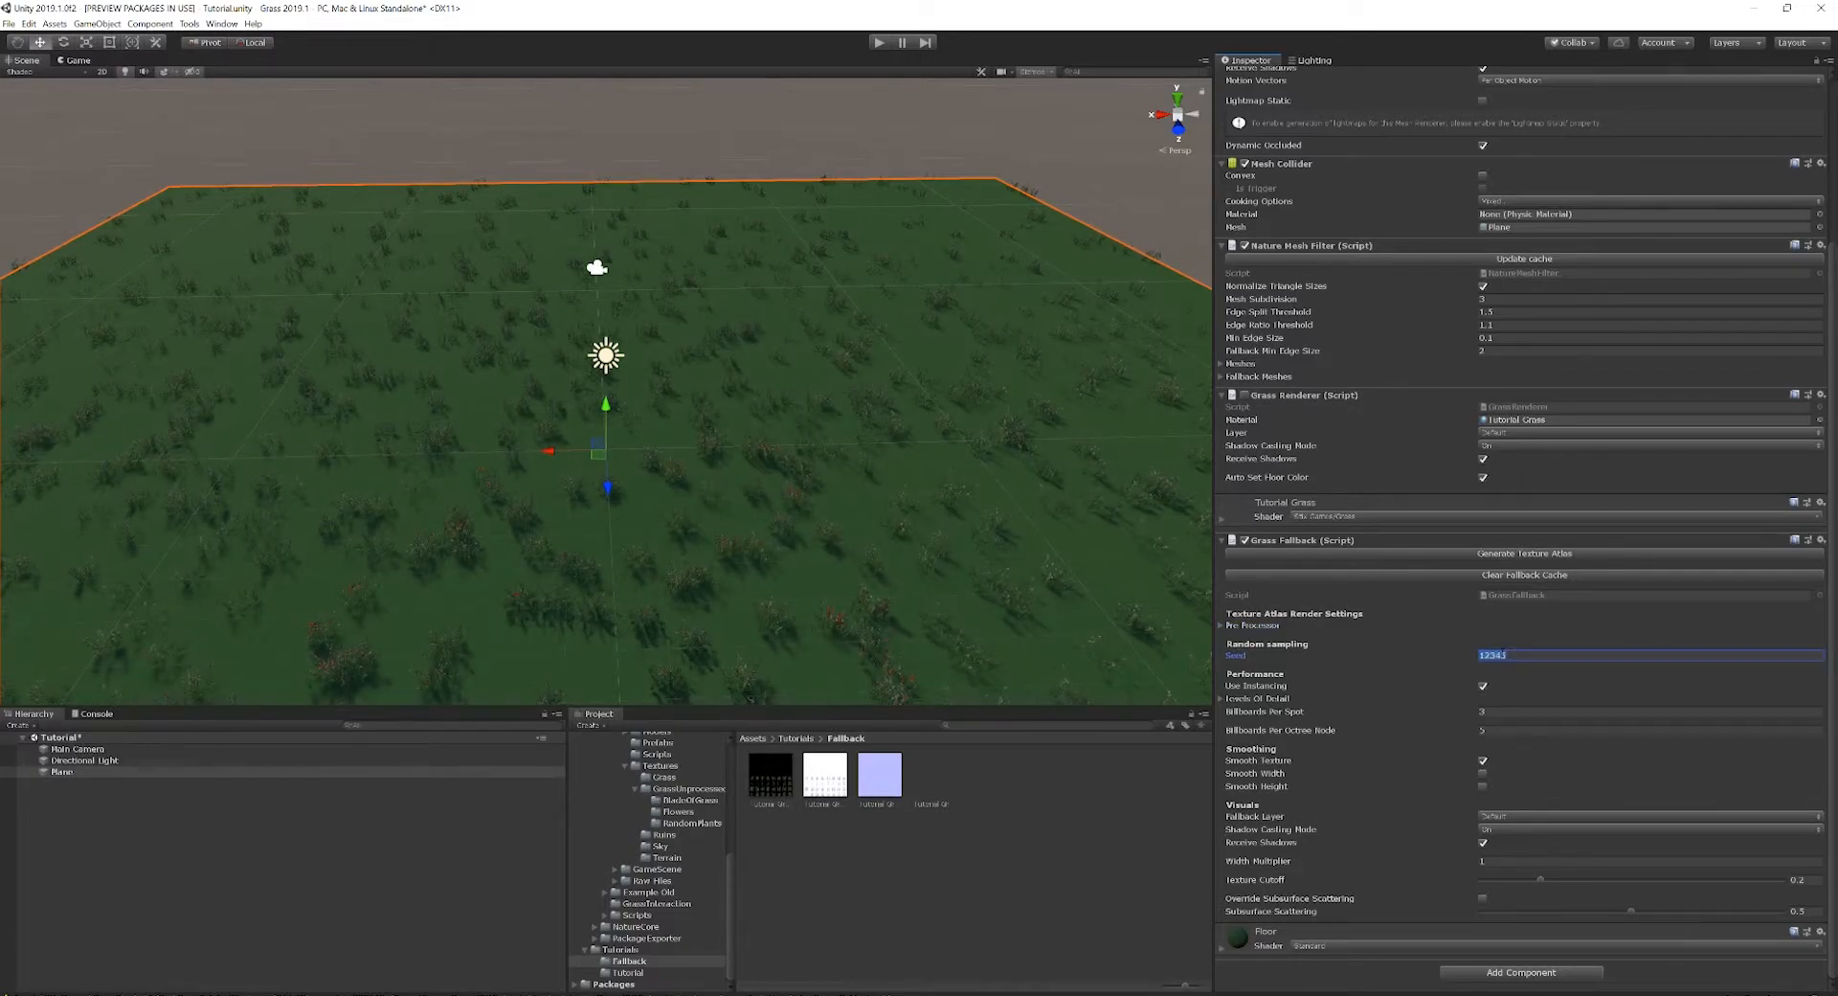
# Step: Set the Grass Fallback random sampling seed to 1111, rearranging the billboard clumps
pyautogui.write('1111')
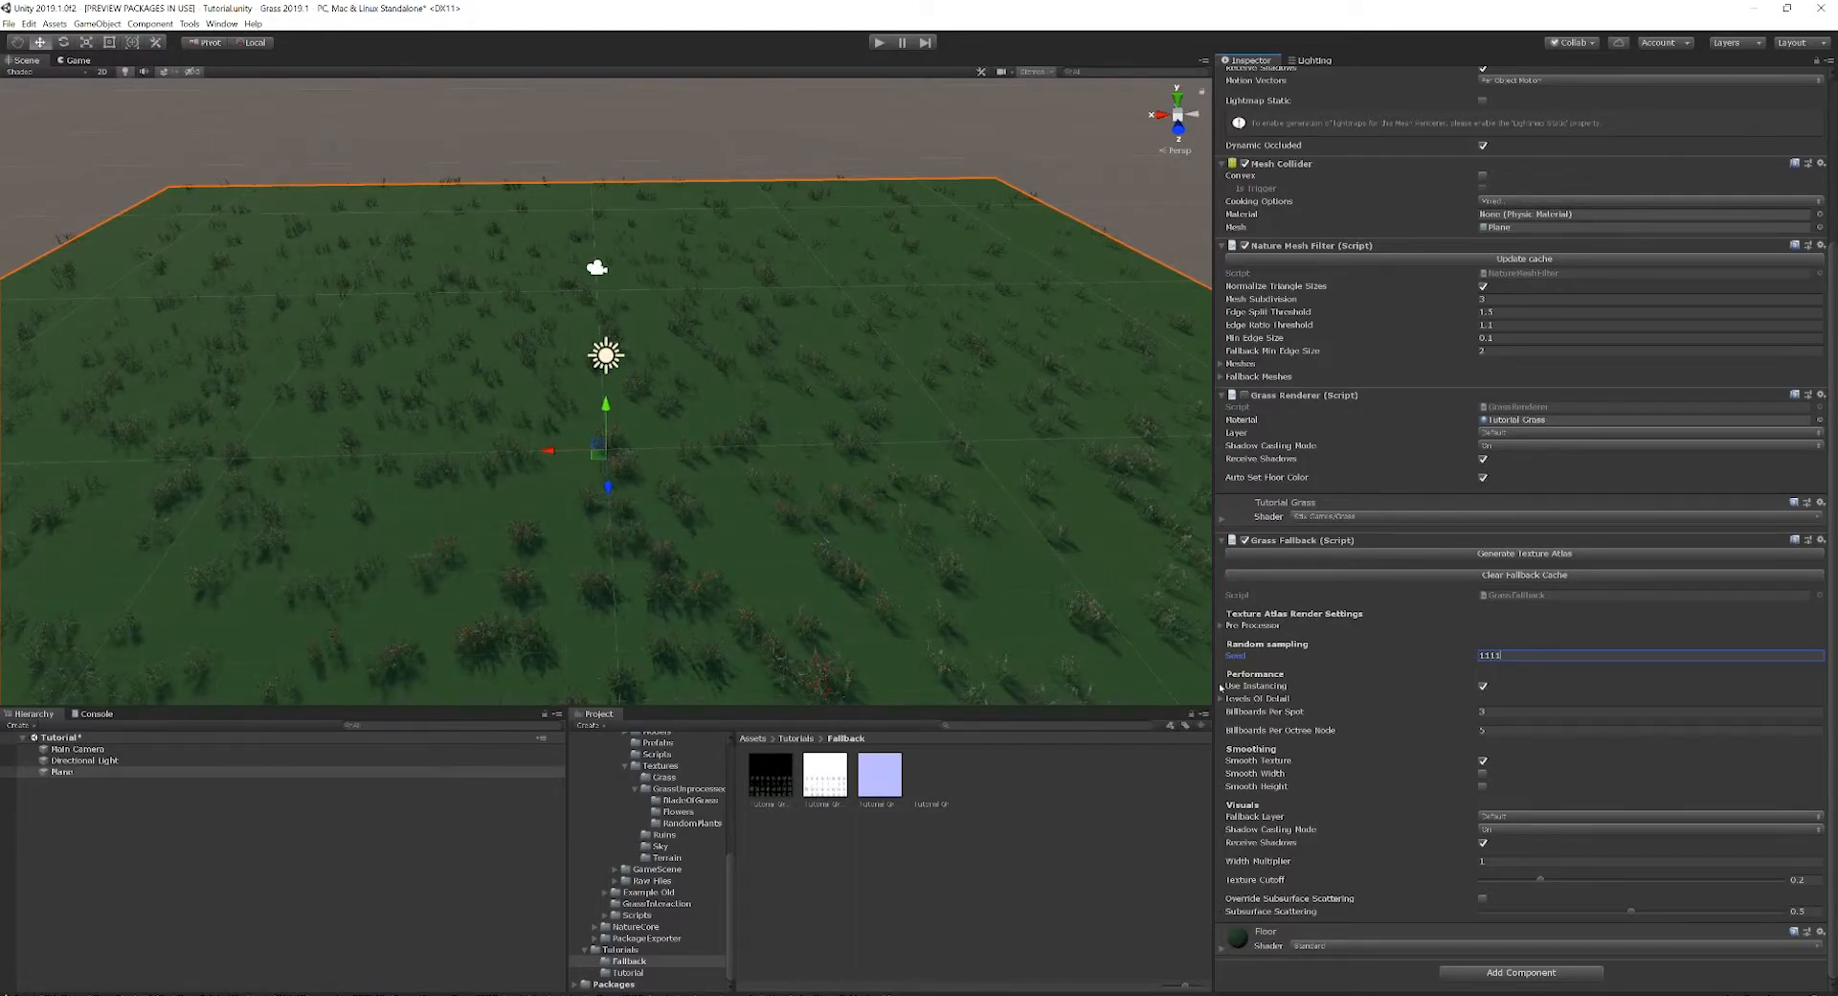
# Step: Expand Levels Of Detail and Element 0, showing density 0.5 fading between 20 and 40
pyautogui.click(1222, 699)
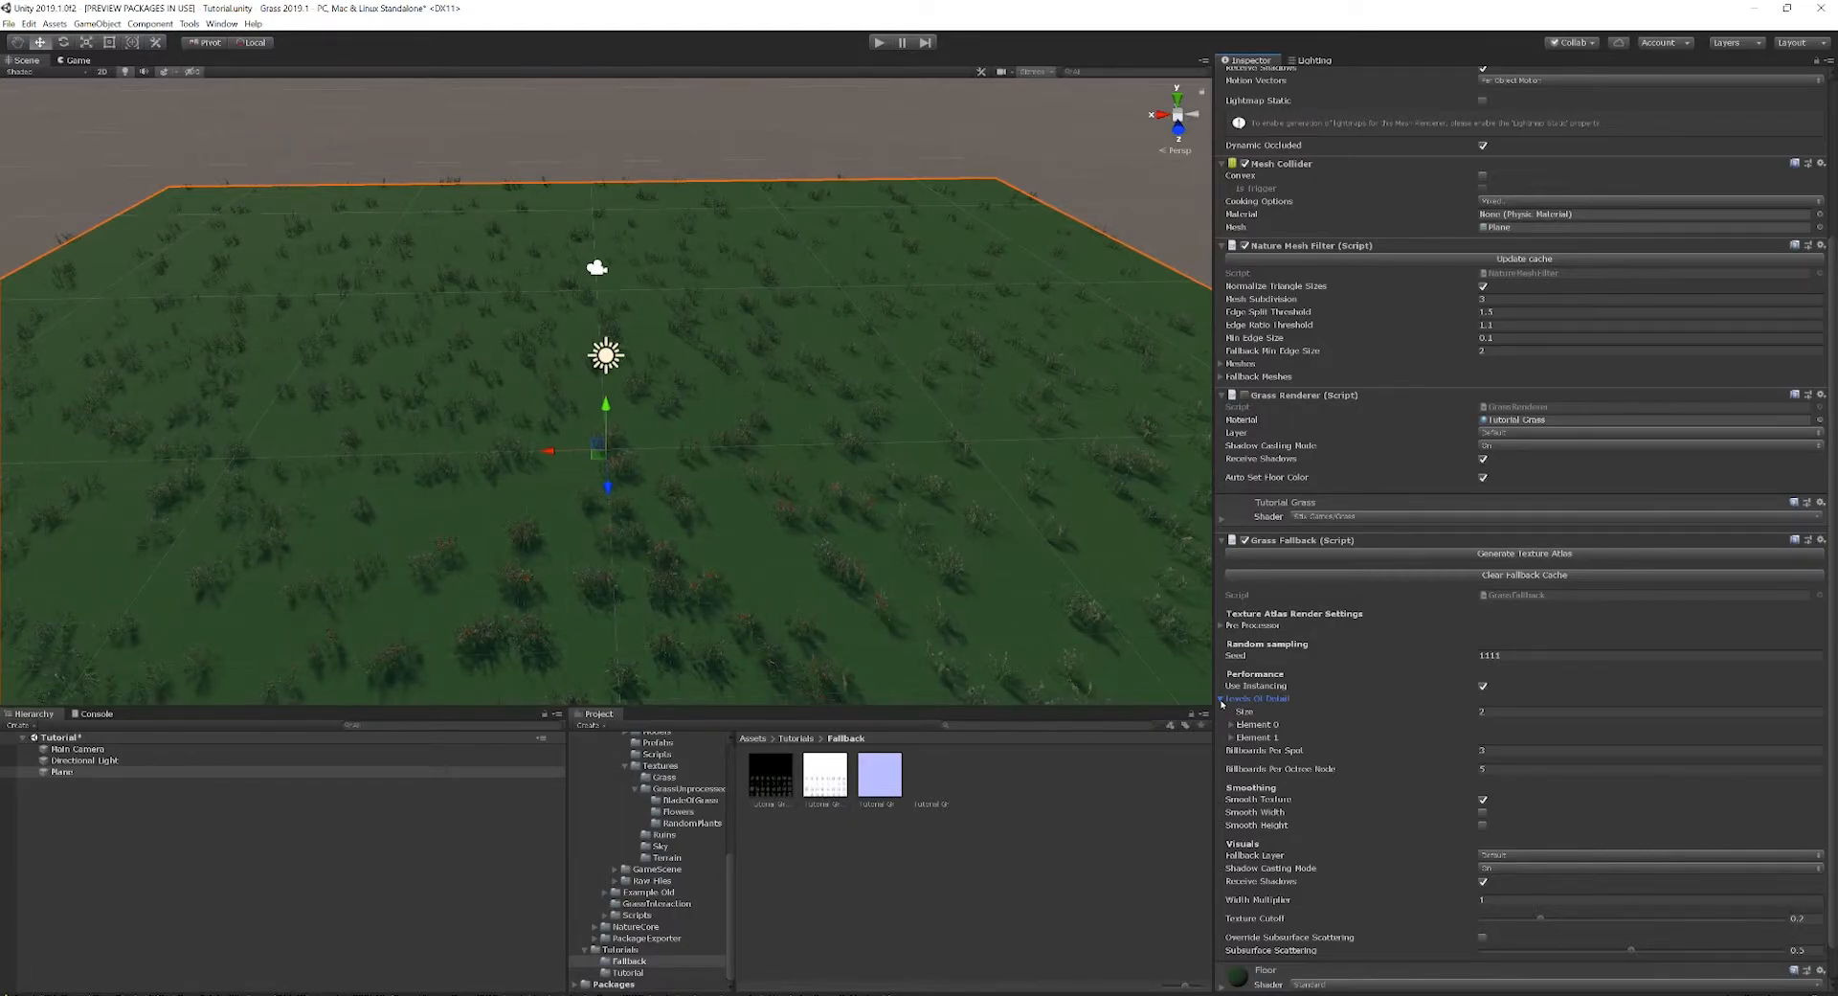
pyautogui.click(1233, 724)
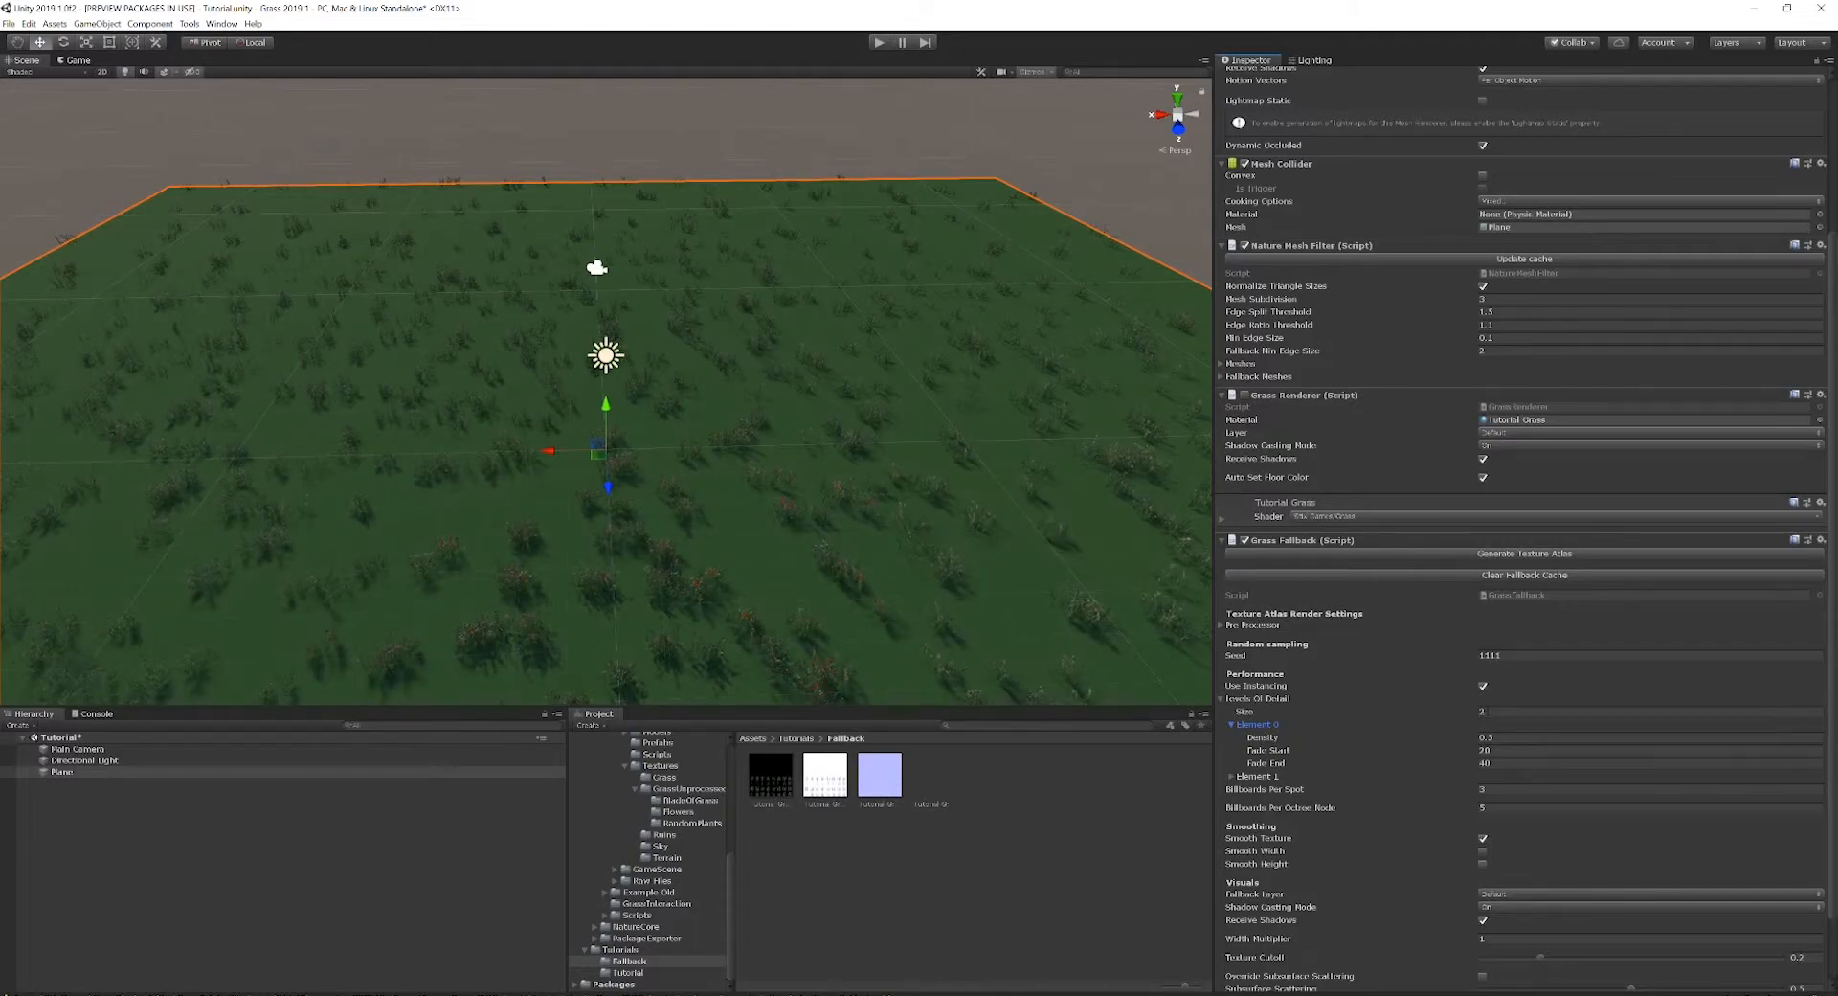